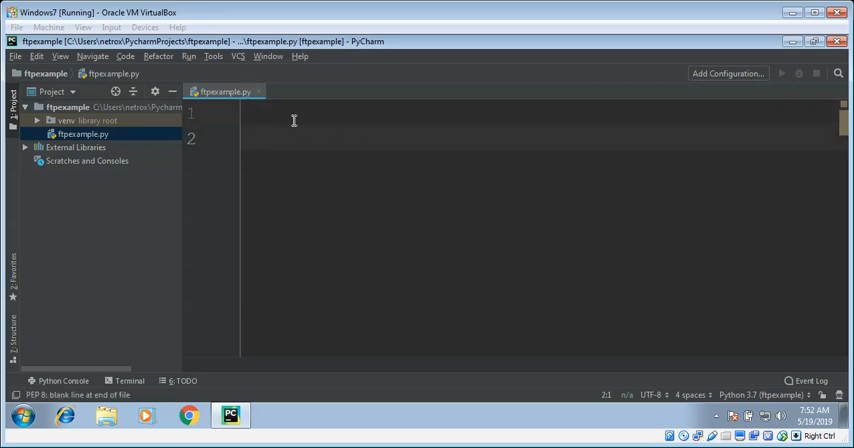
Step: Write 'from ftplib import FTP', fixing the misspelled module name
text(fr)
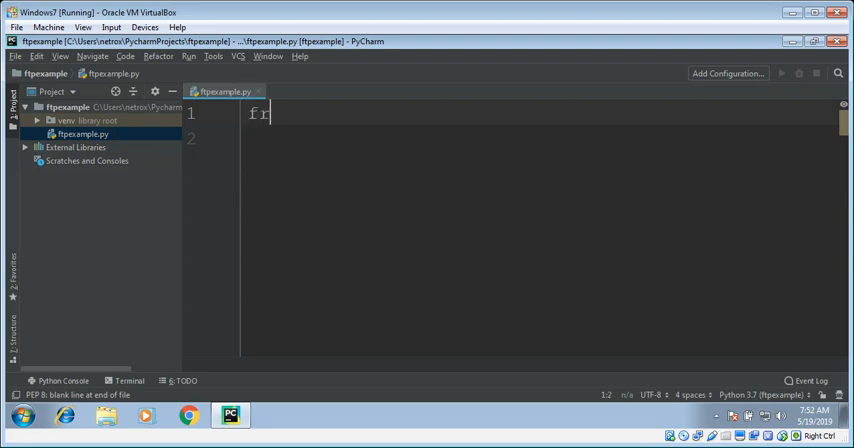
text(om f)
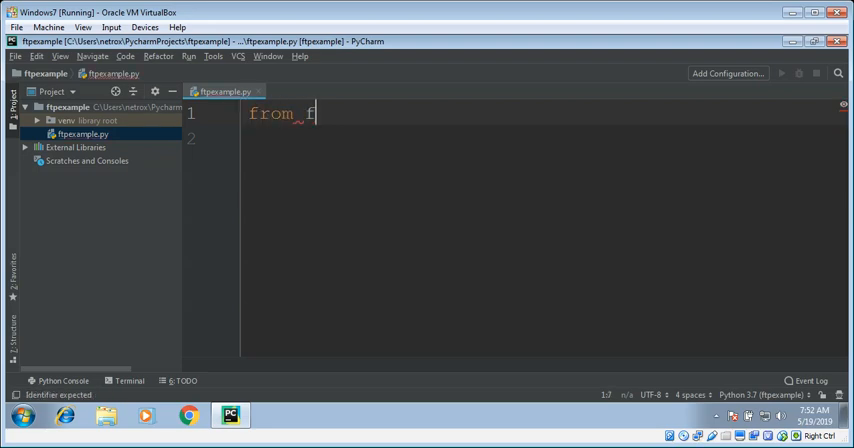
text(rplib)
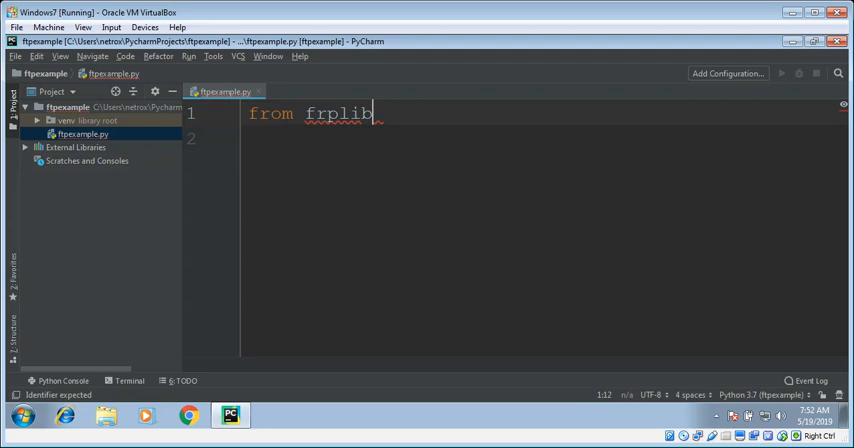
text(import)
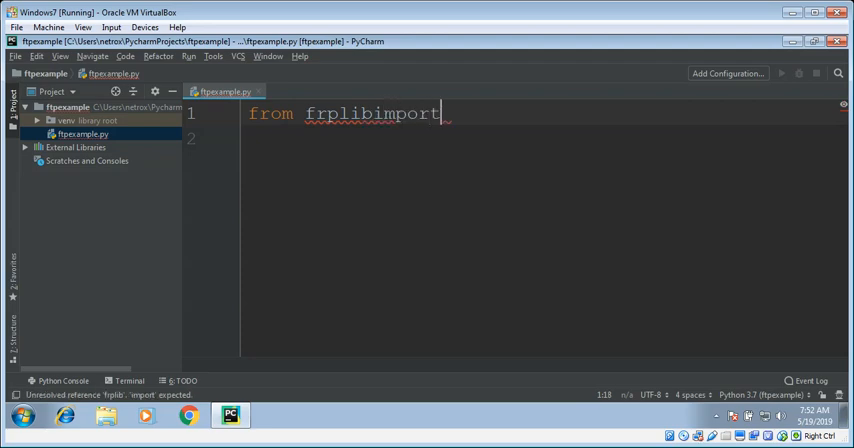
mouse_move(376, 112)
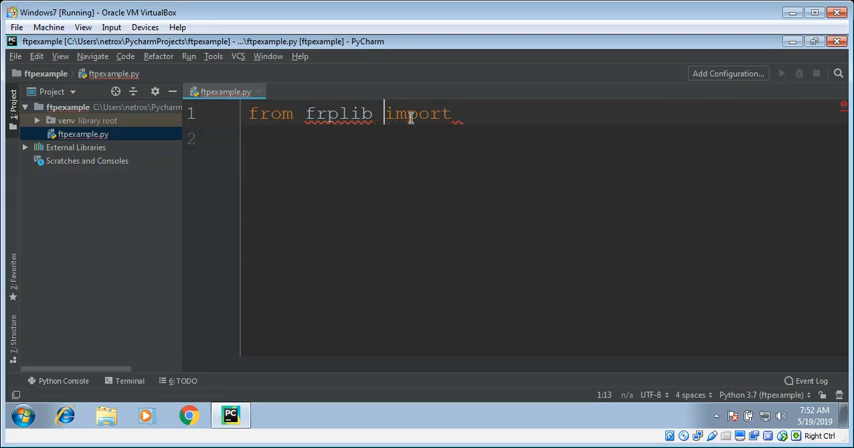
key(Backspace)
text(t)
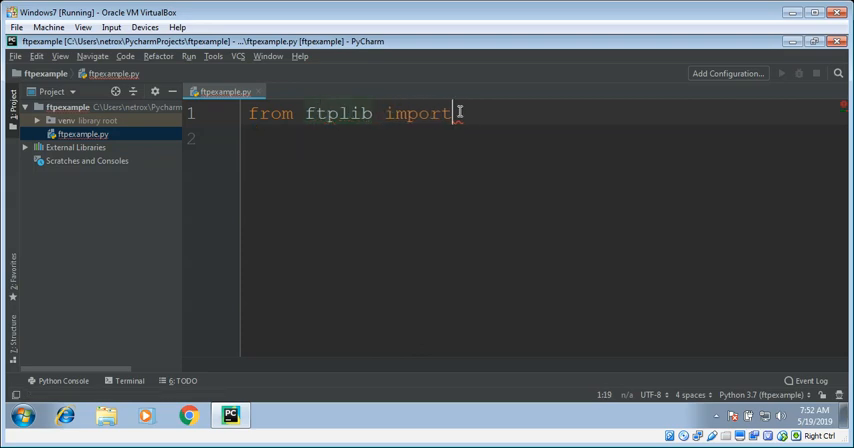
text(F)
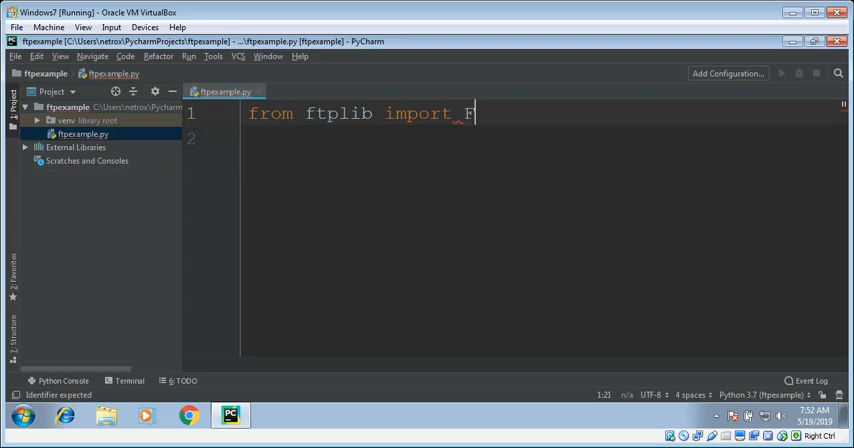
text(TP)
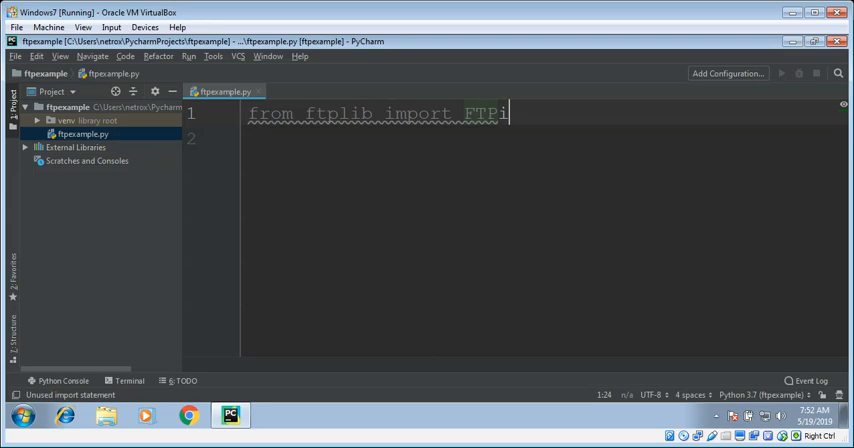
Step: Add 'import os' and begin the ftp variable assignment
text(import)
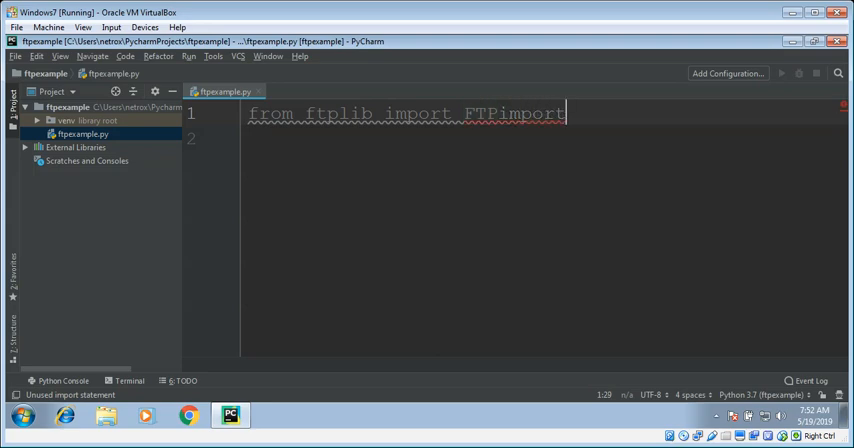
text(os)
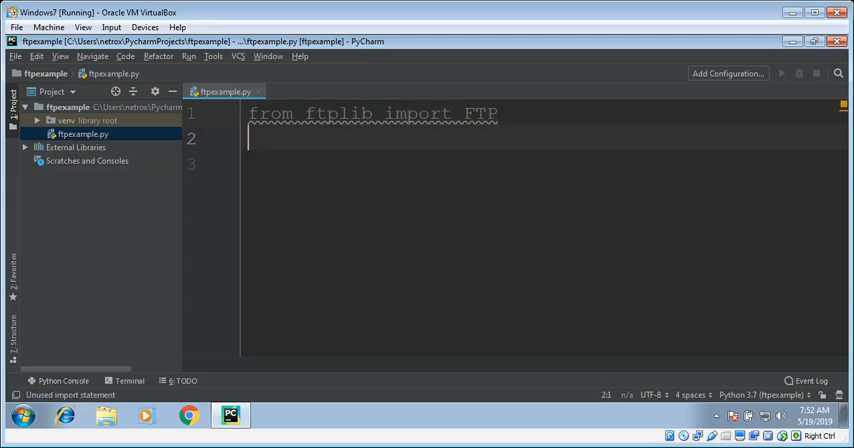
text(import os)
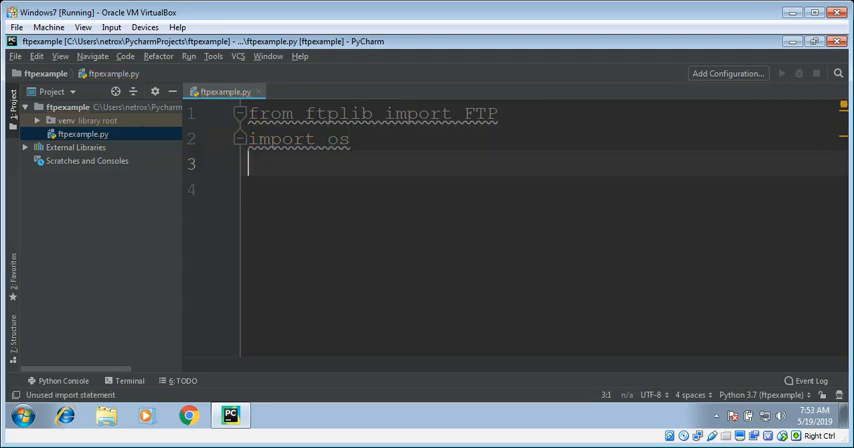
text(ftp =)
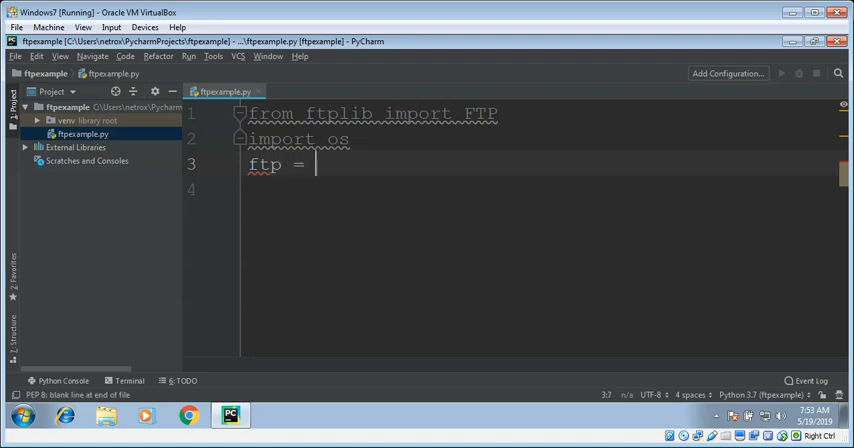
Step: Assign ftp = FTP('ftp.yourwebsite.com') to create the connection object
text(FT)
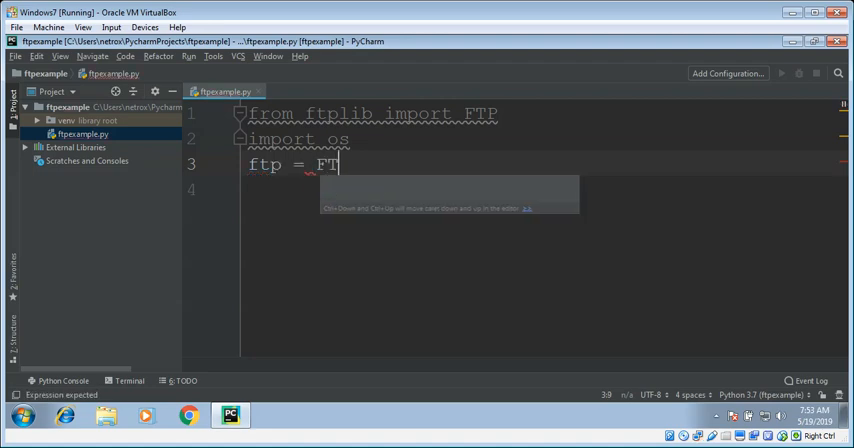
text(P()
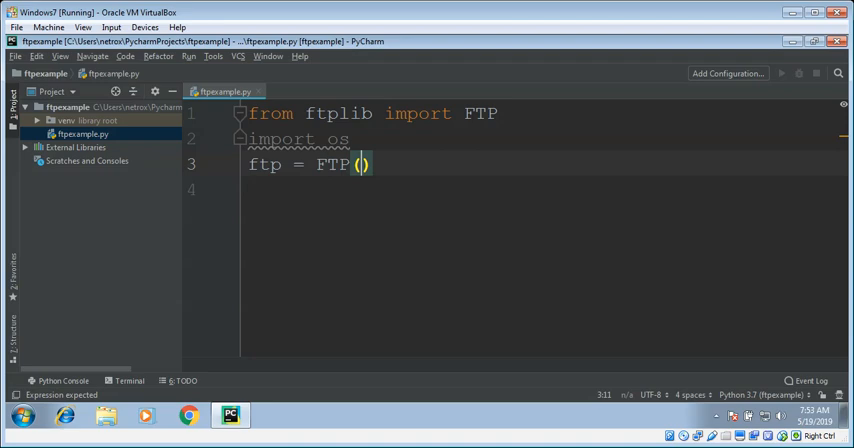
text(')
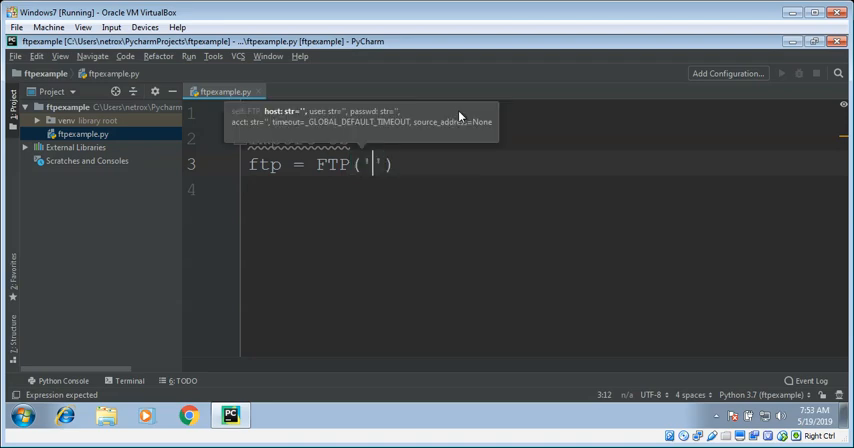
text(ftp)
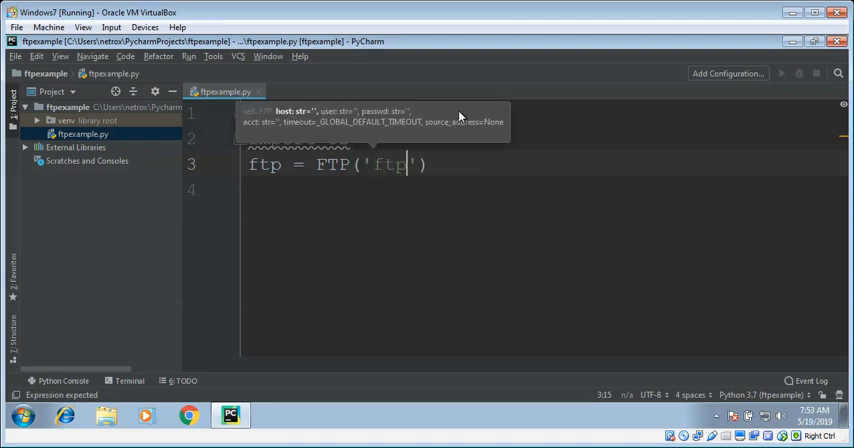
text(.)
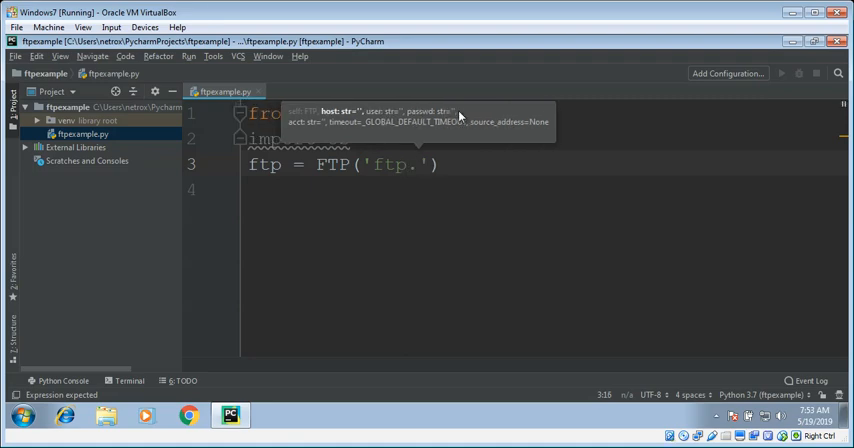
text(your)
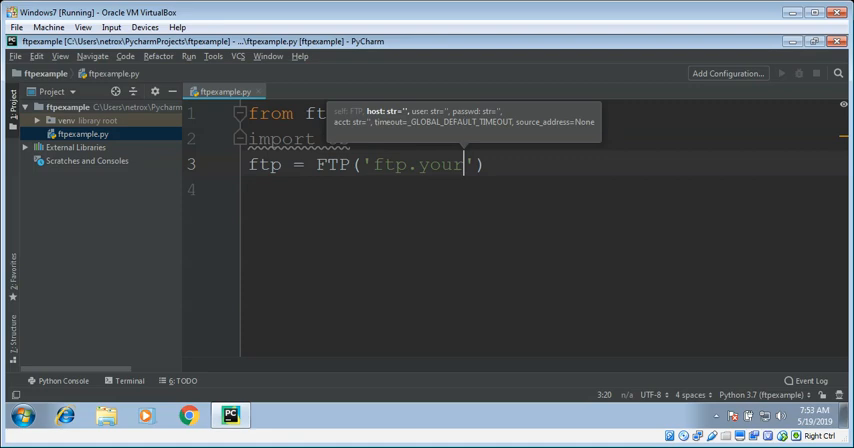
text(website.co)
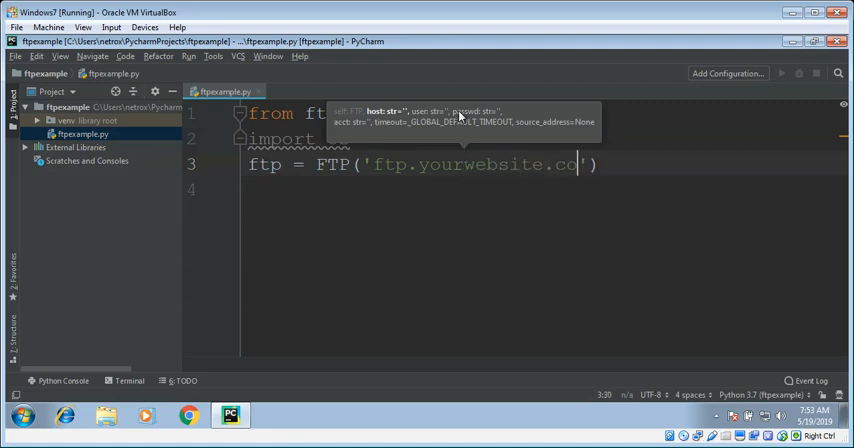
text(m)
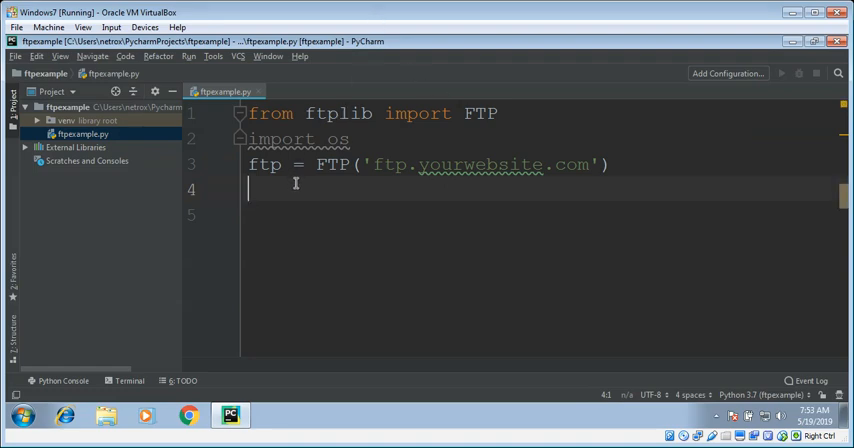
Step: Add ftp.login('username','yourpass') and begin the dirName assignment
text(ftp.)
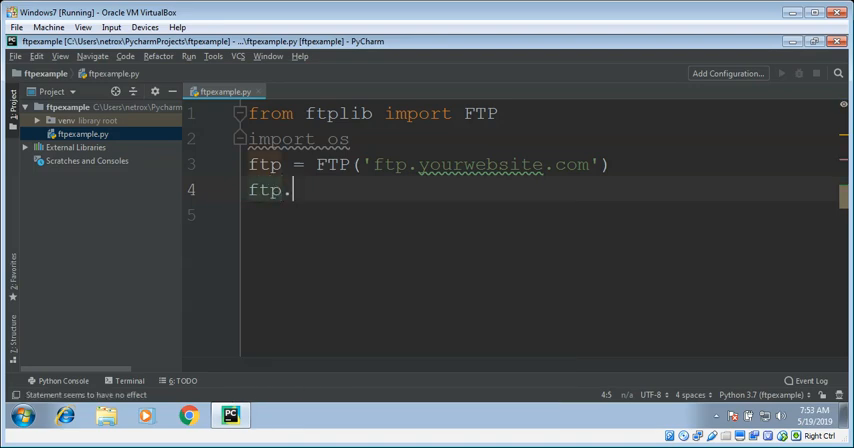
text(login()
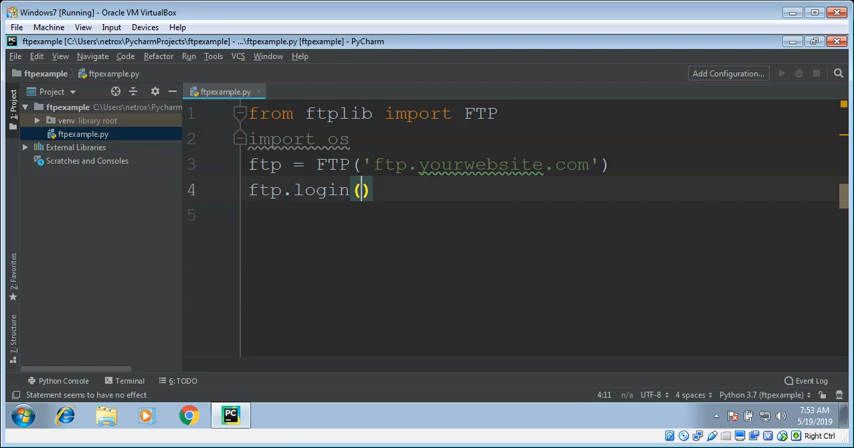
text('use')
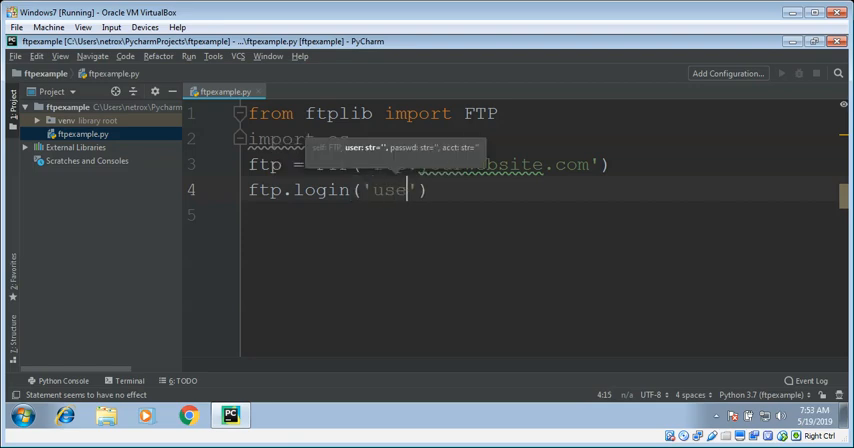
text(rname)
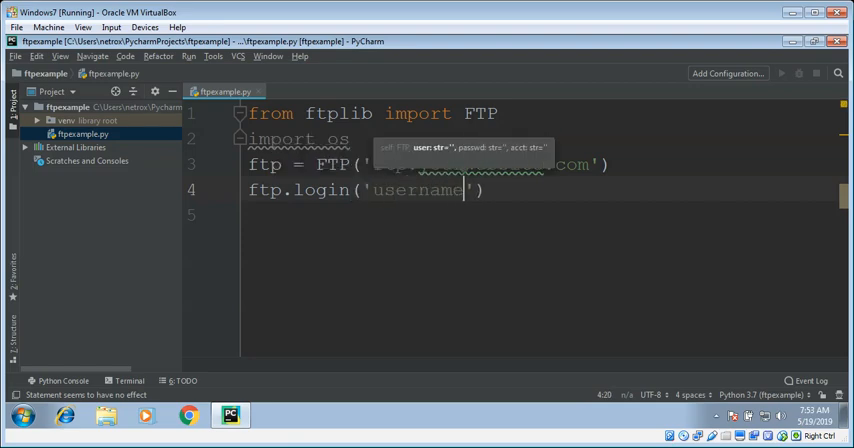
text(,)
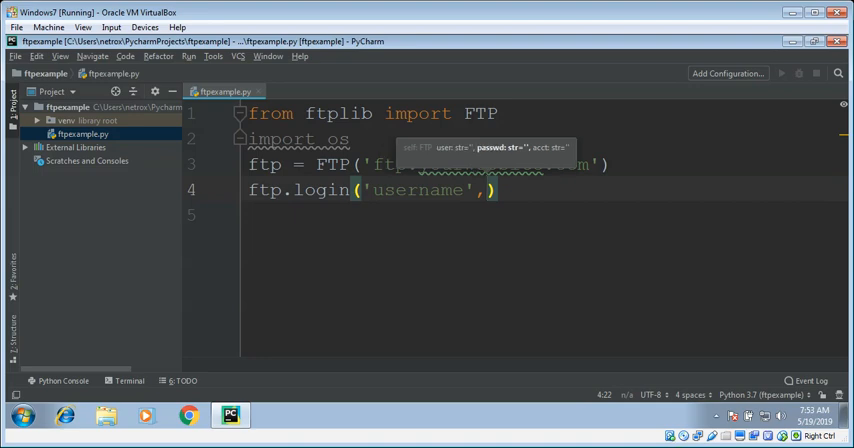
text(')
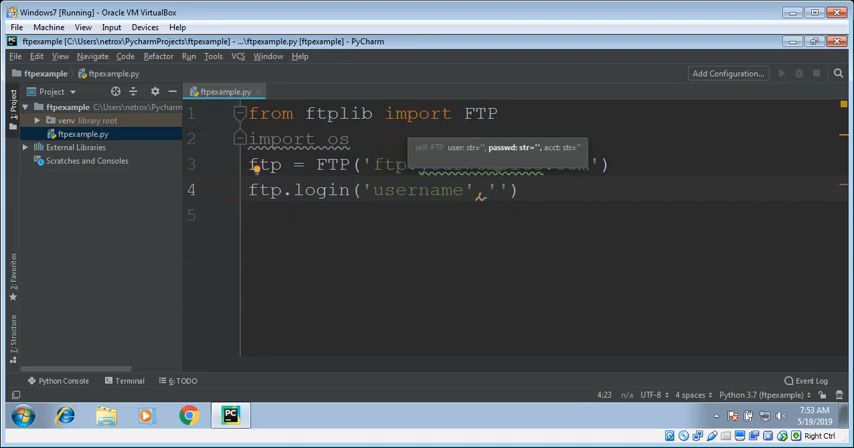
text(you)
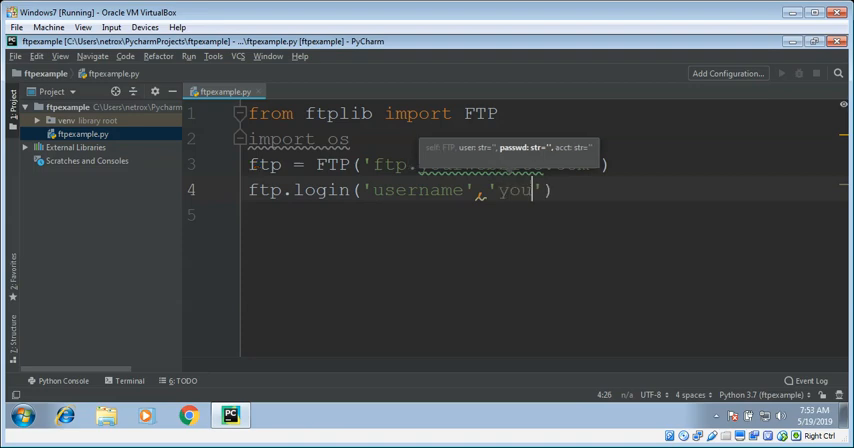
text(r)
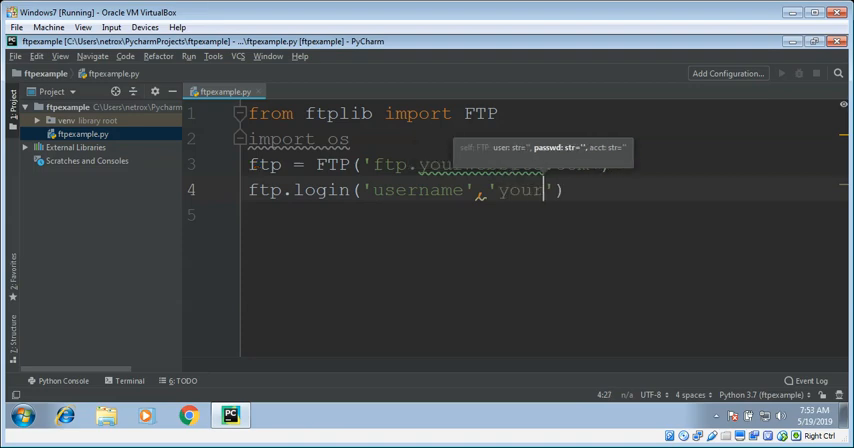
text(pass)
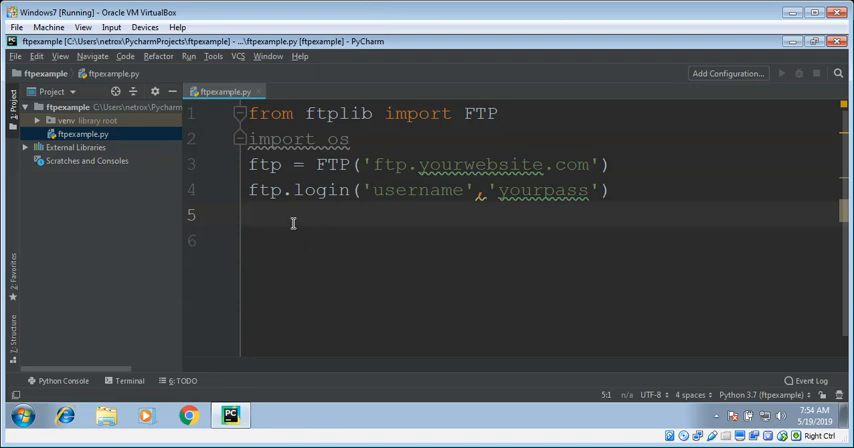
text(dirName)
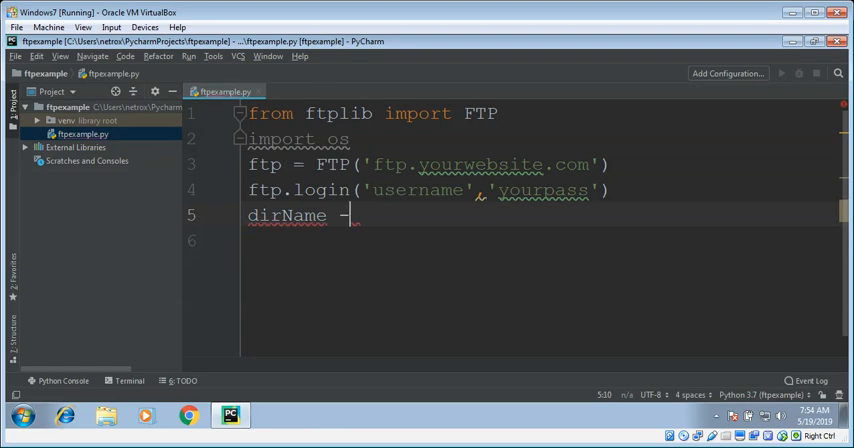
Step: Complete dirName = '/public/public_html/' as the remote folder path
text(=)
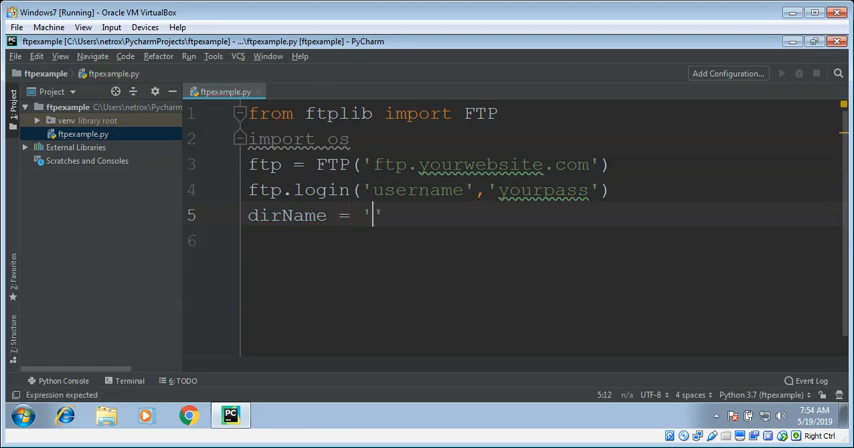
text(/p)
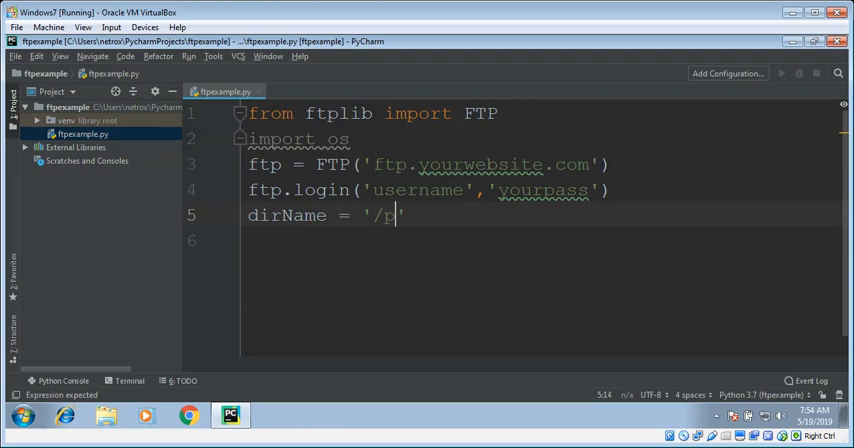
text(ublic/)
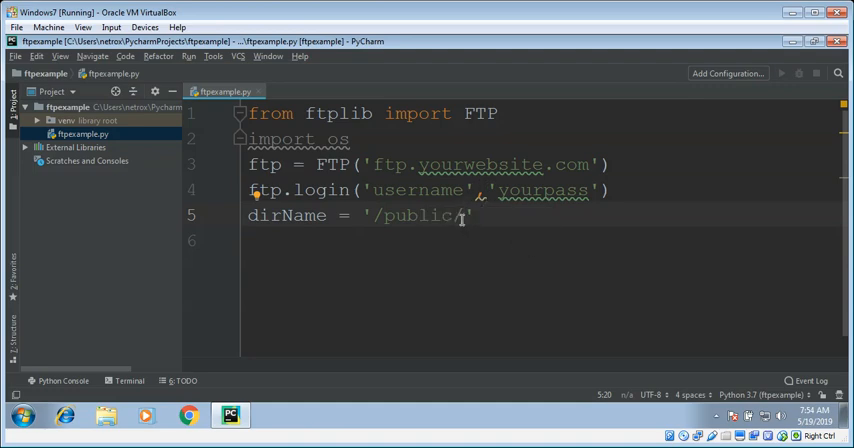
text(/publ)
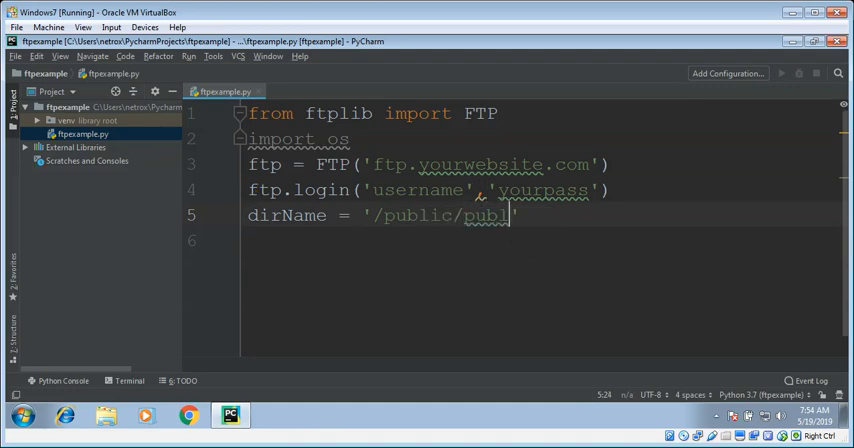
text(ic)
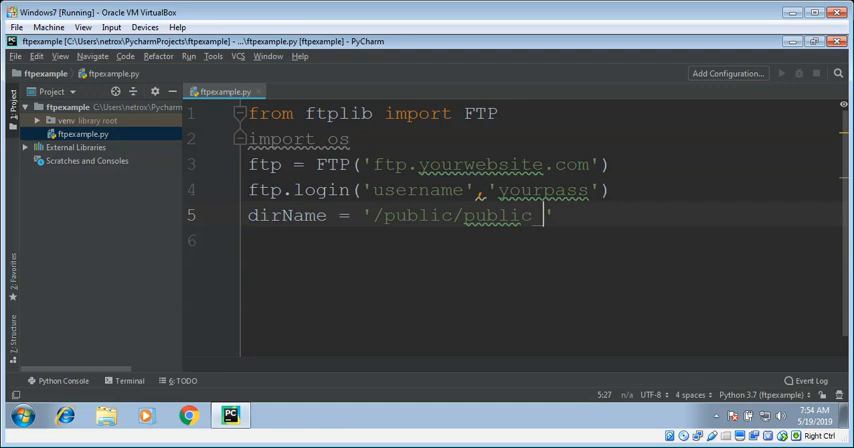
text(_html')
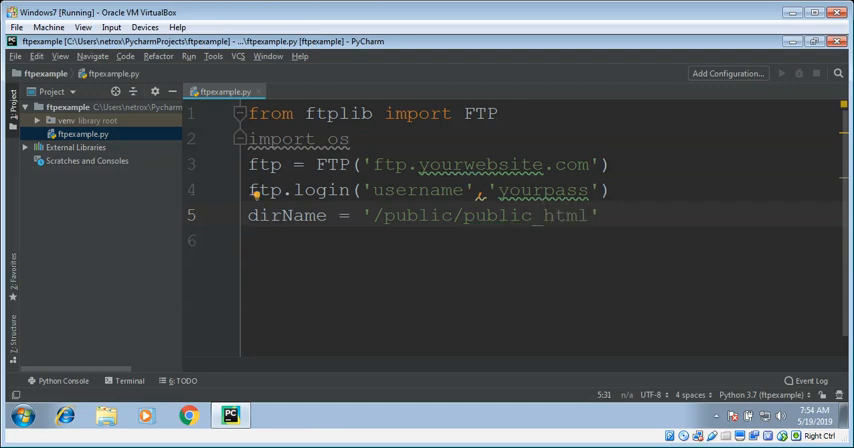
text(/)
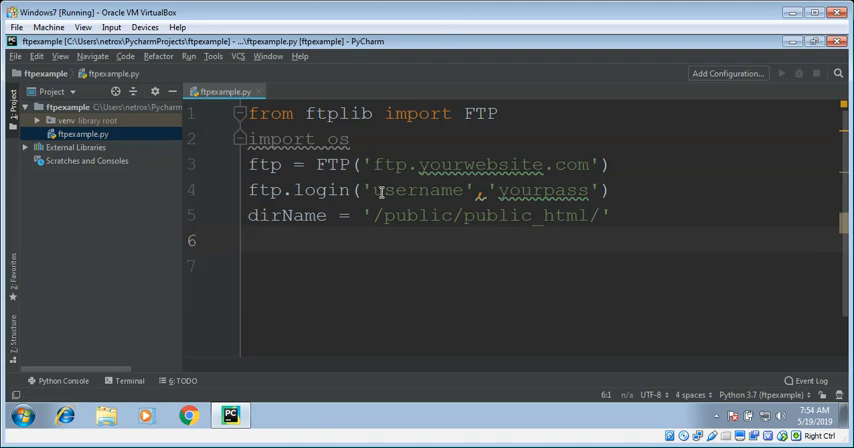
Step: Store the directory listing with files = ftp.nlst(), accepting the completion
text(file)
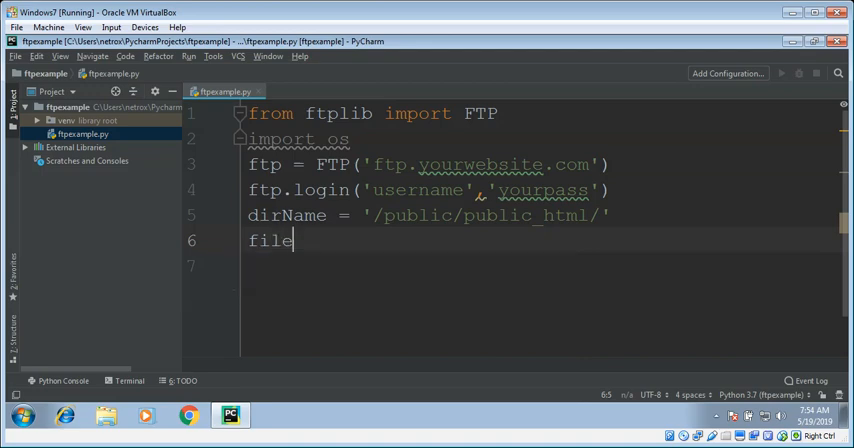
text(s =)
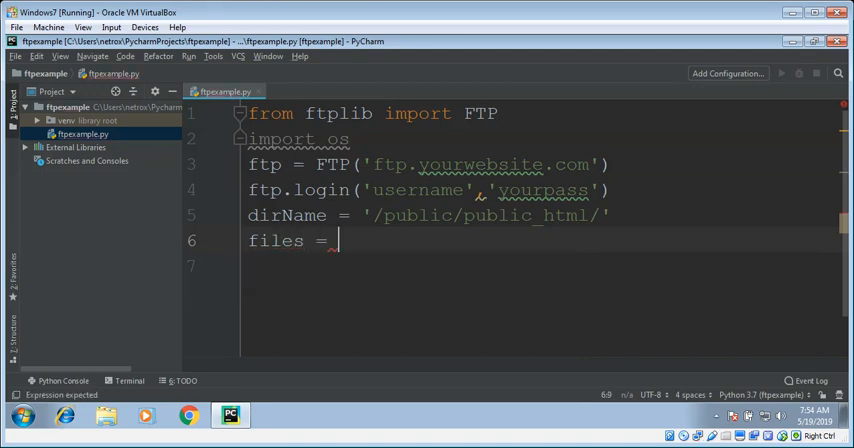
text(ftp/)
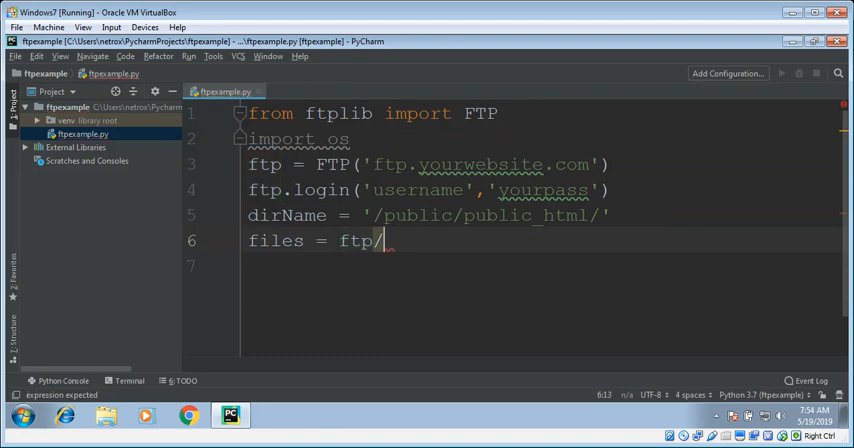
text(nl)
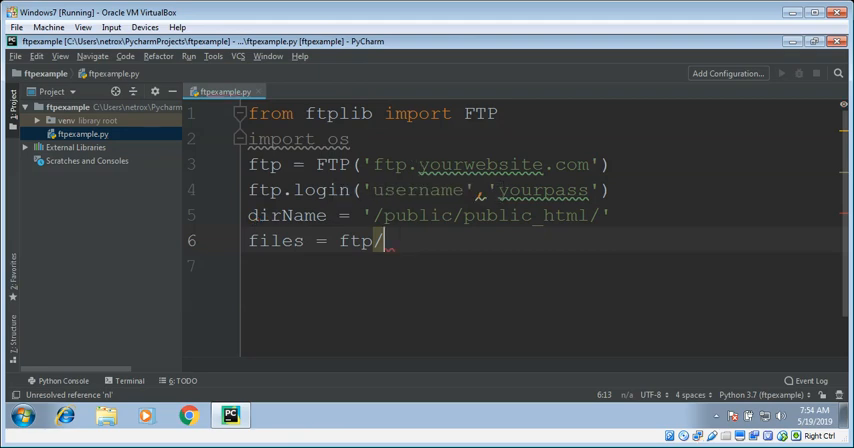
text(nlst()
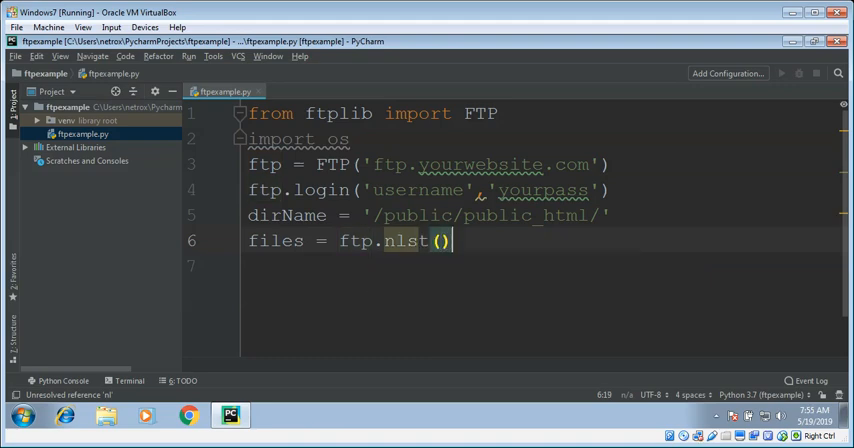
key(enter)
text(for f)
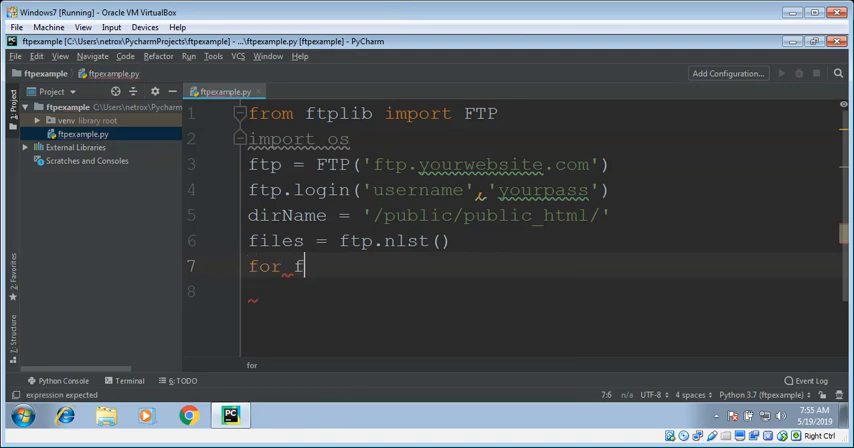
Step: Begin the 'for fileName in files:' loop and start a Downloading print
text(ileName in)
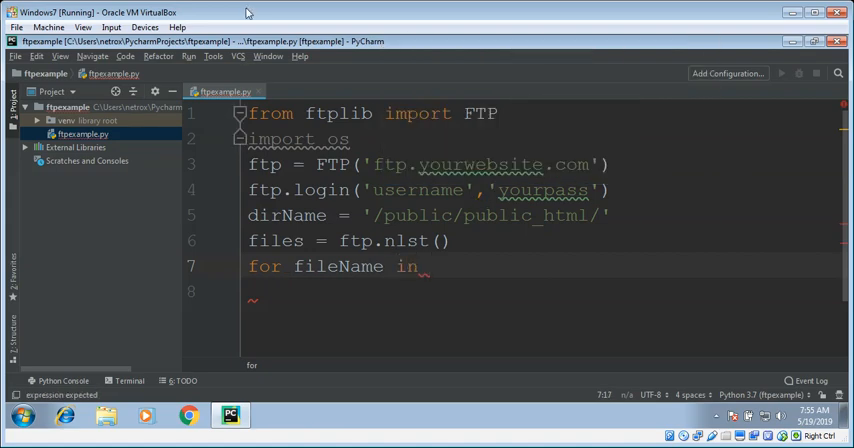
text(files:)
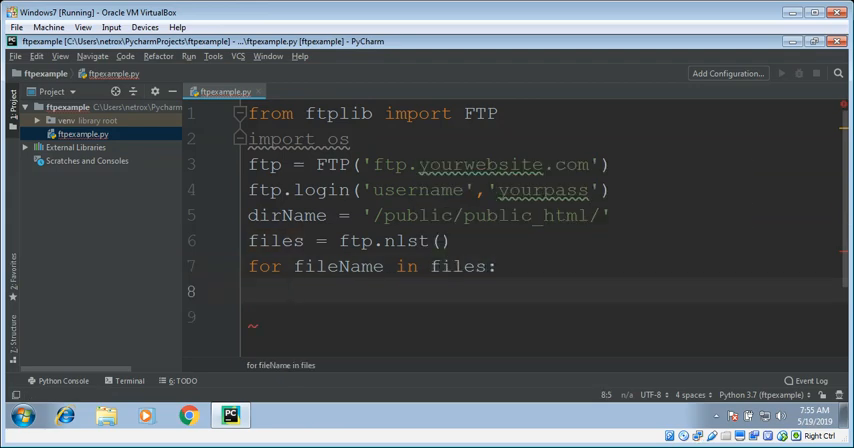
text(print()
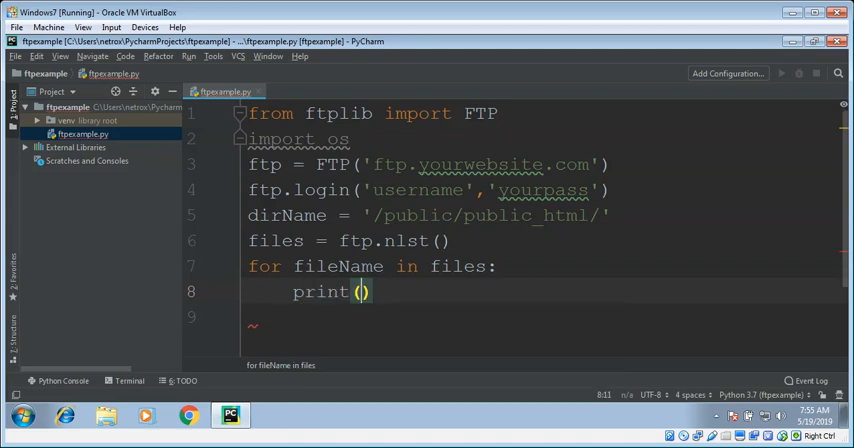
text("D)
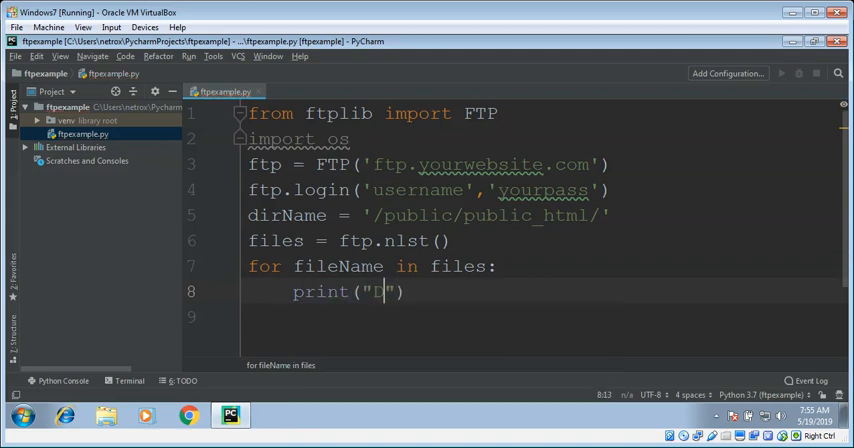
text(ownlo)
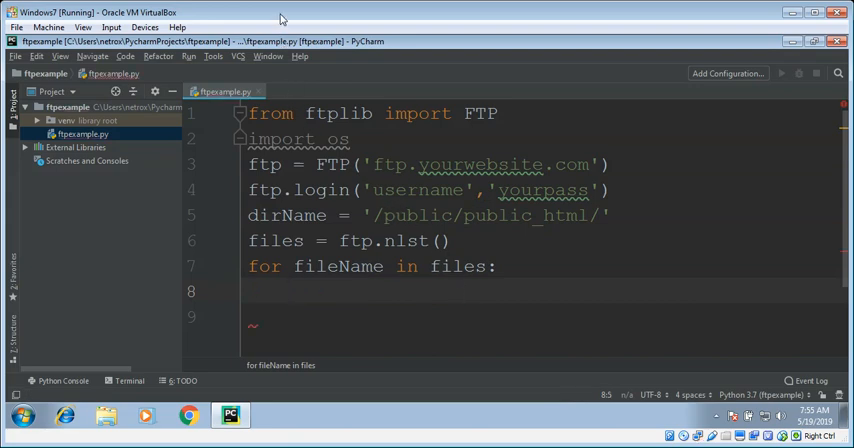
mouse_move(292, 208)
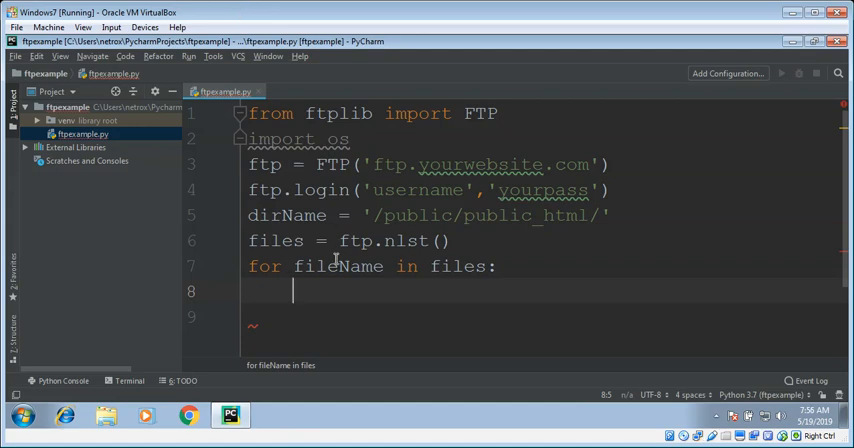
Step: Add an 'if os.path.isfile(fileName):' check inside the loop
text(if)
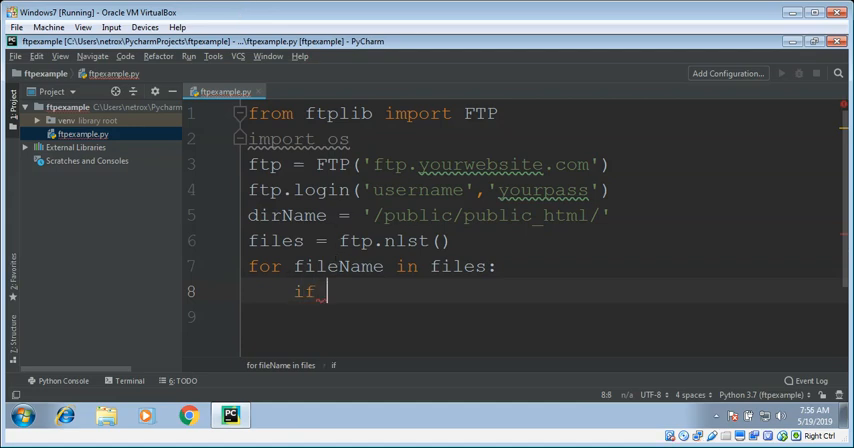
text(os.path)
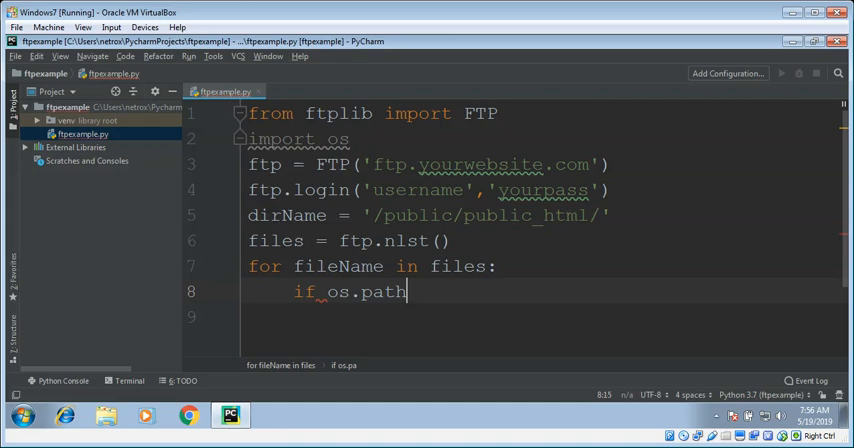
text(.)
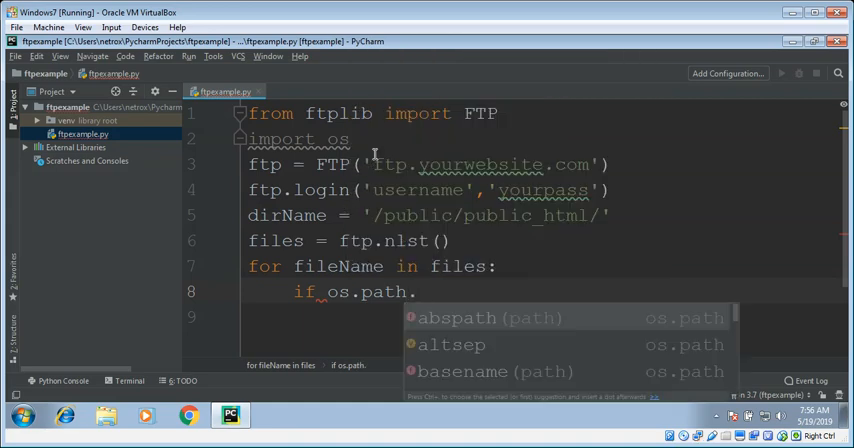
mouse_move(370, 12)
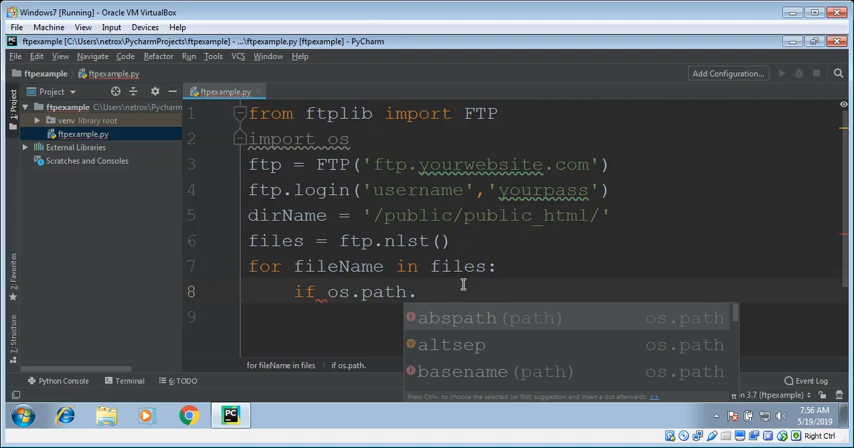
text(isfile()
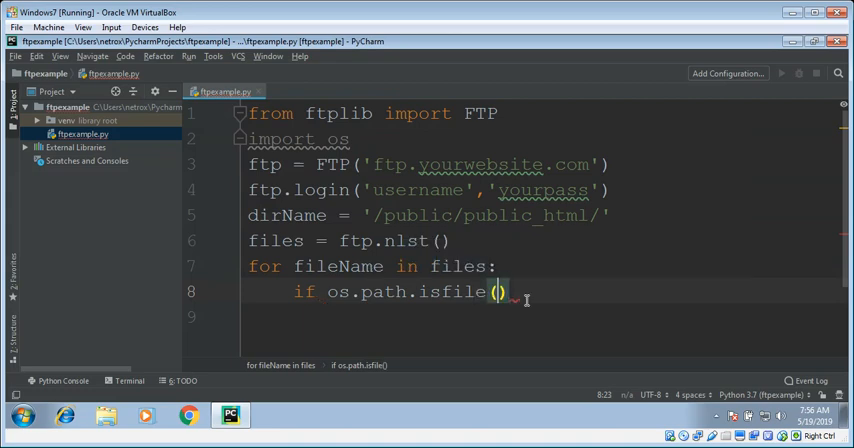
text(fi)
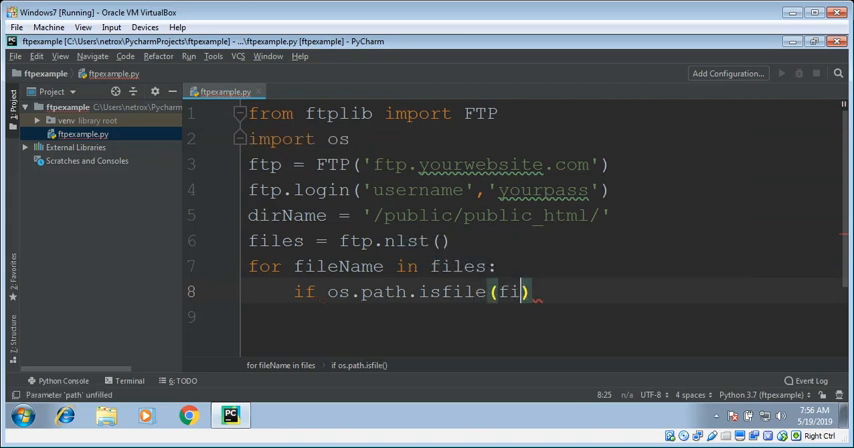
text(leName)
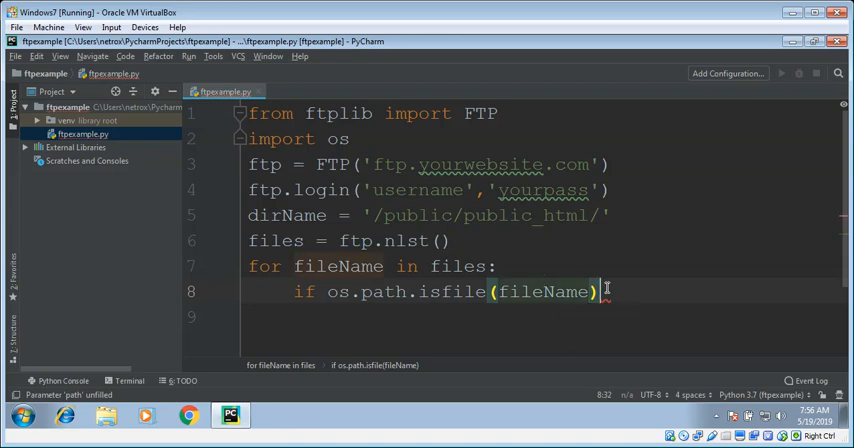
text(:)
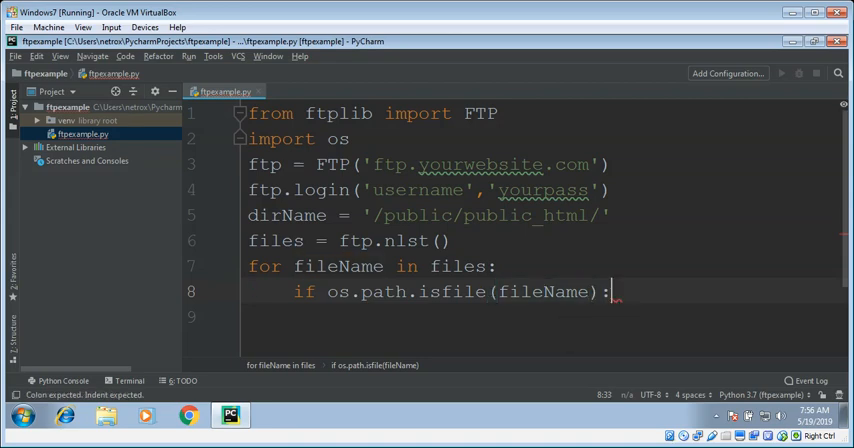
key(Return)
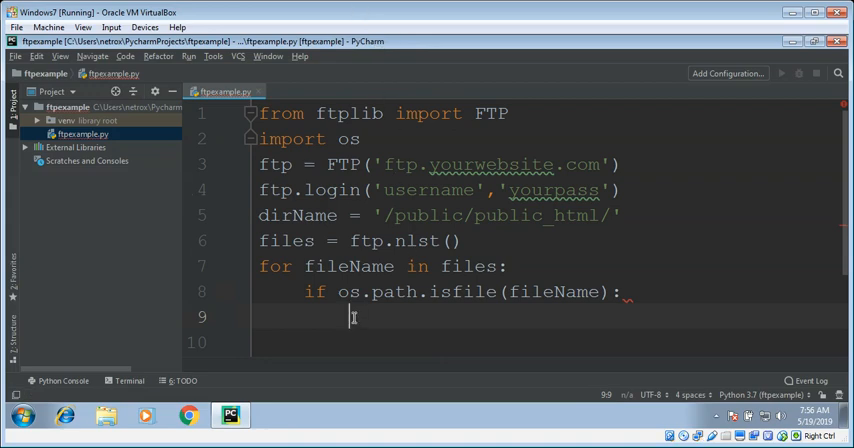
Step: Print 'Downloading ....' inside the if block
text(print()
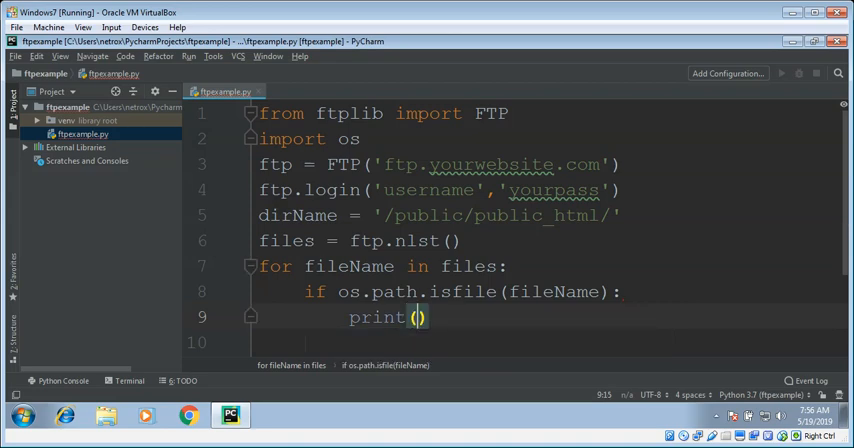
text('Downloading)
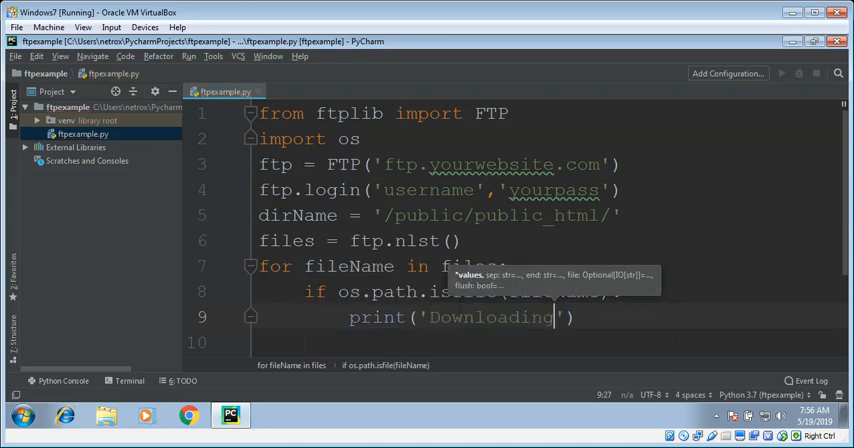
text(....)
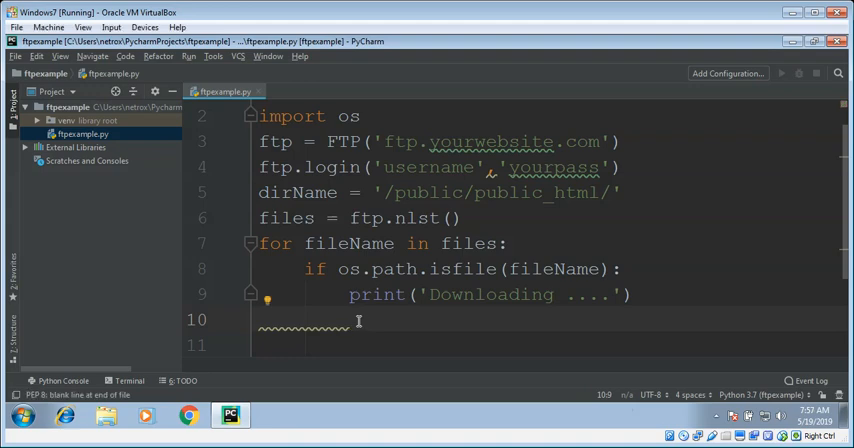
Step: Call ftp.retrbinary with the "RETR %s" command string
text(ftp.)
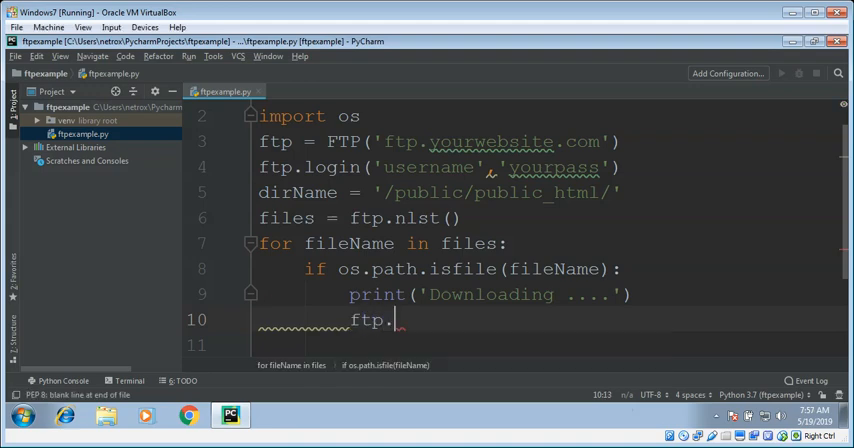
text(re)
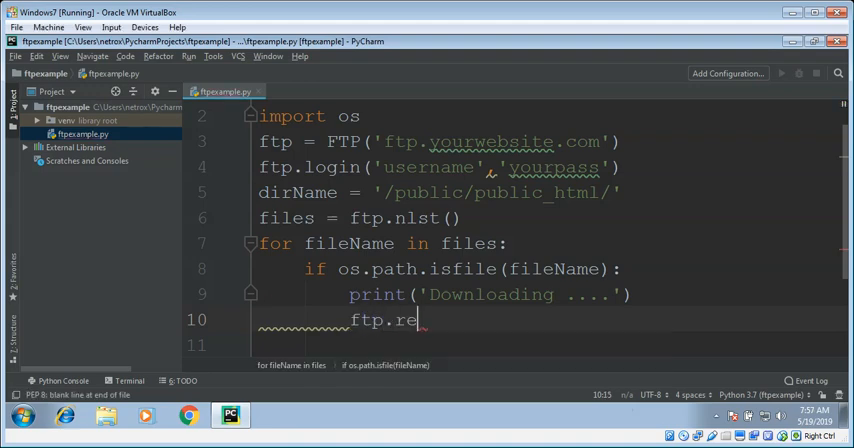
text(t)
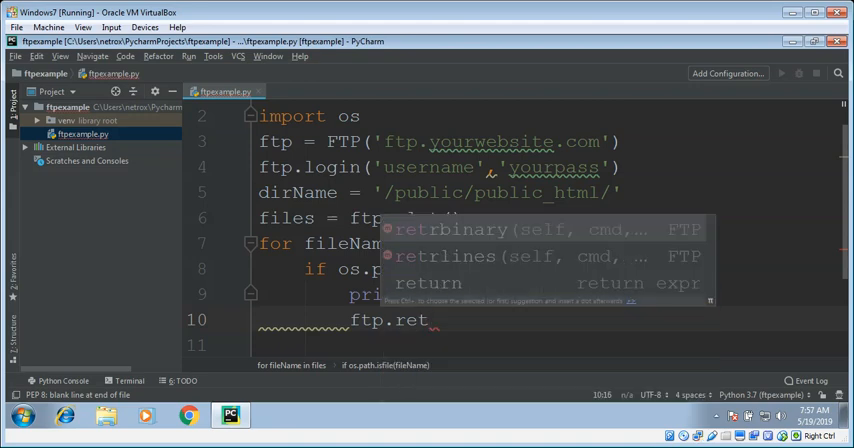
text(bin)
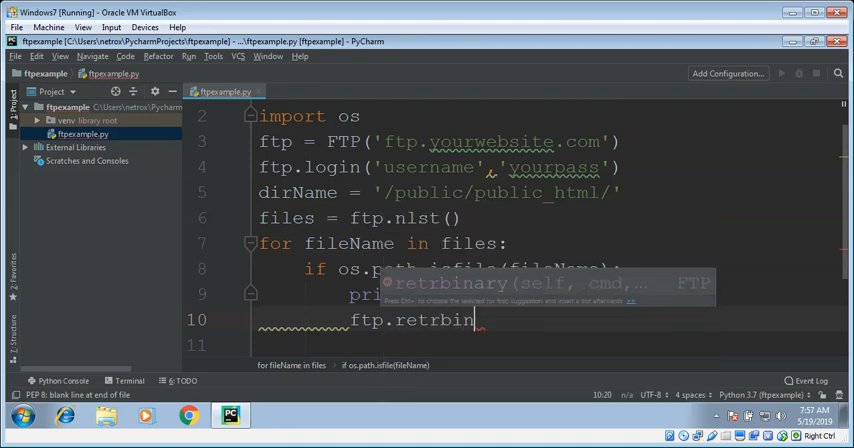
text(ary()
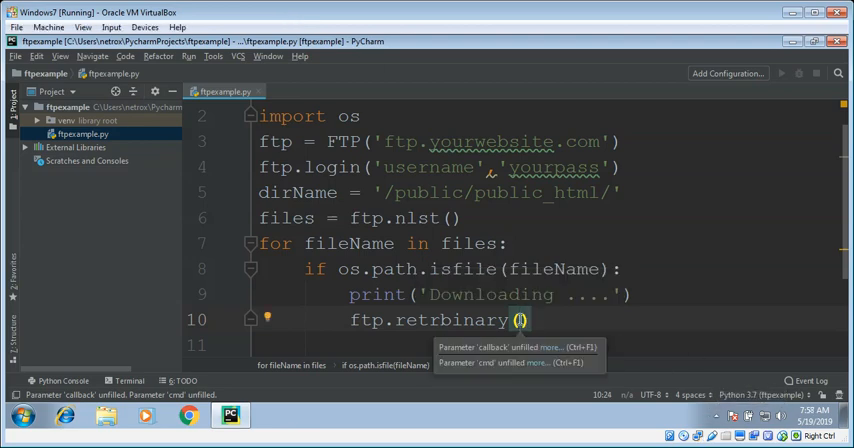
text("R")
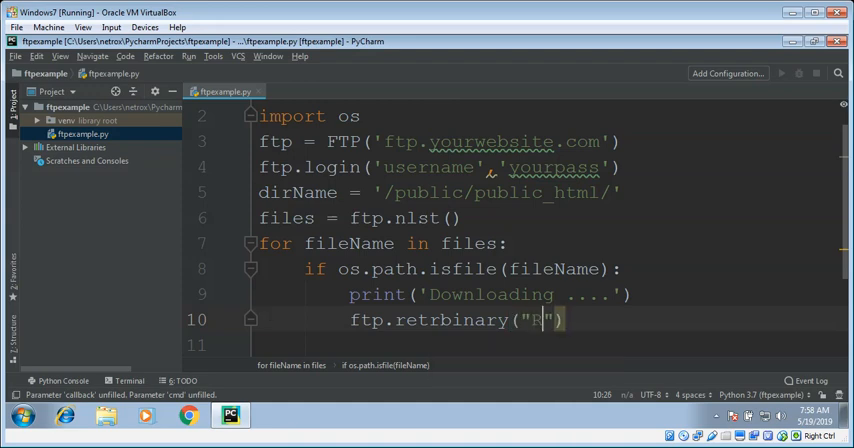
text(ETR)
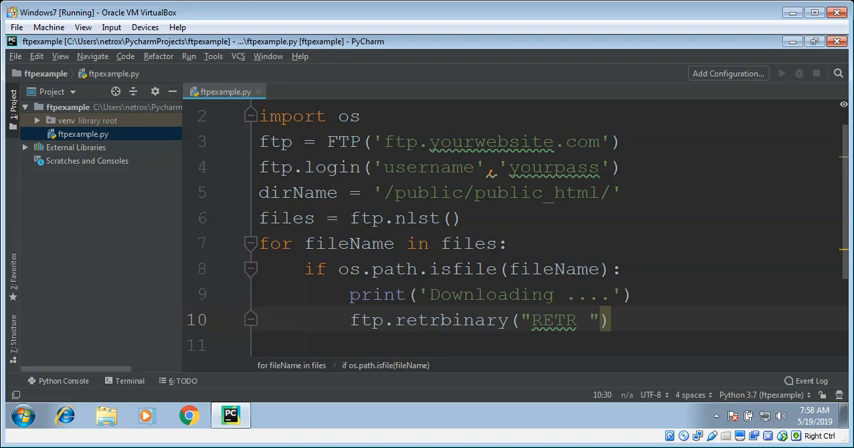
text($s)
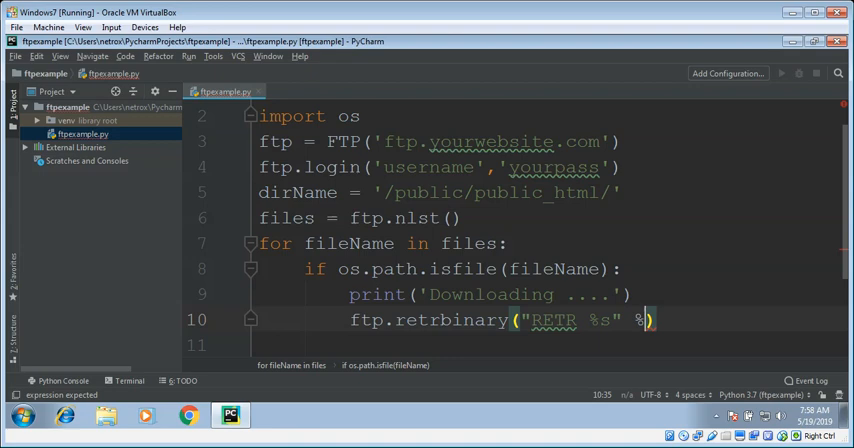
Step: Complete the call with % fileName and open(fileName,'wb').write as the callback
text(fileName)
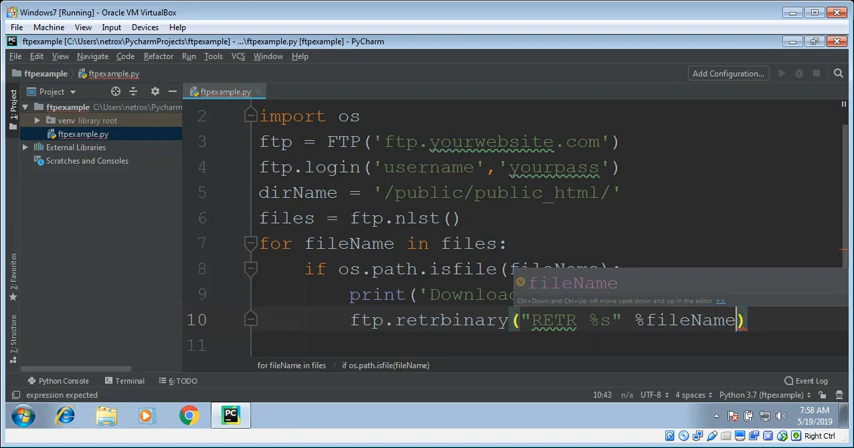
text(,)
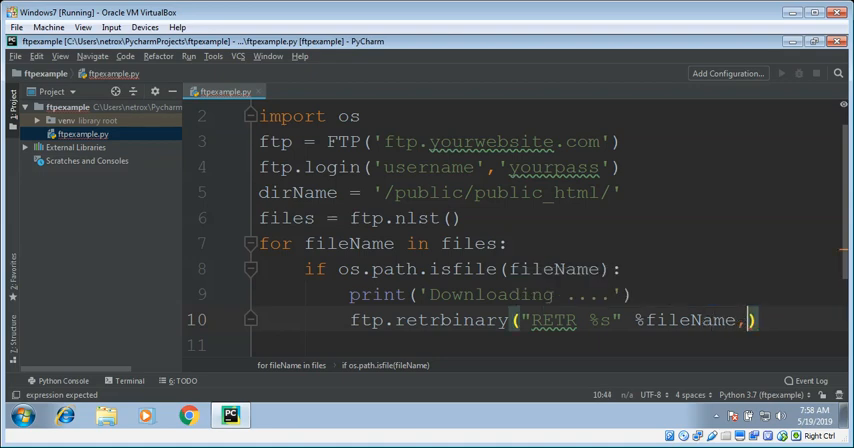
text(open)
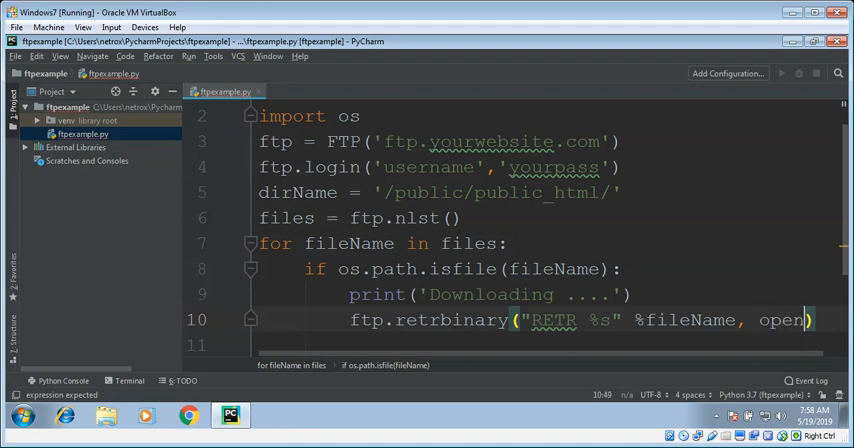
text((fileName,)
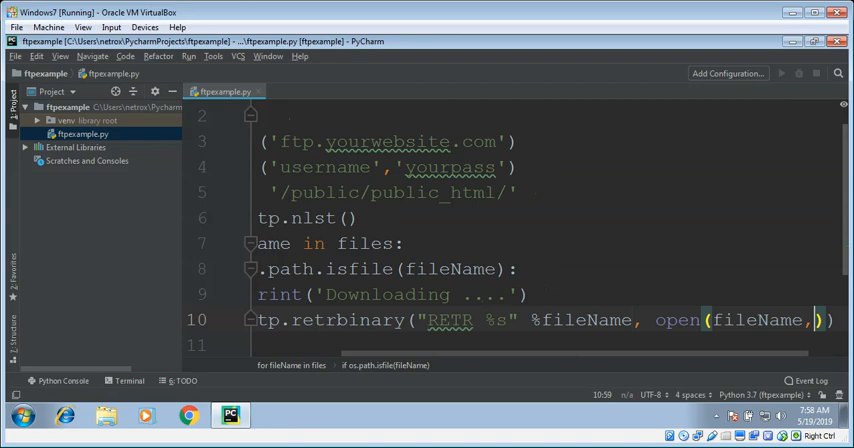
text('wb')
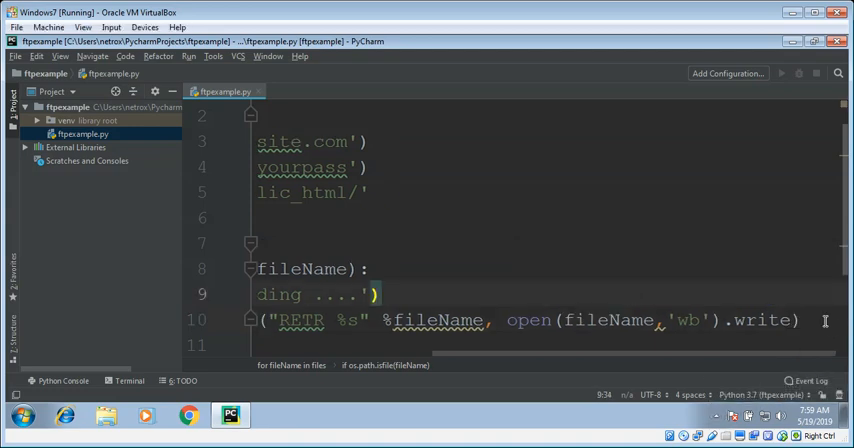
click(800, 320)
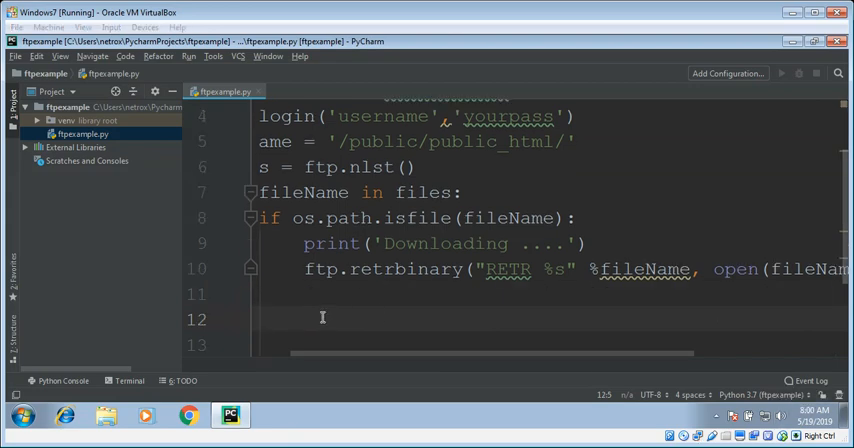
Step: Add ftp.close() after the download loop
text(f)
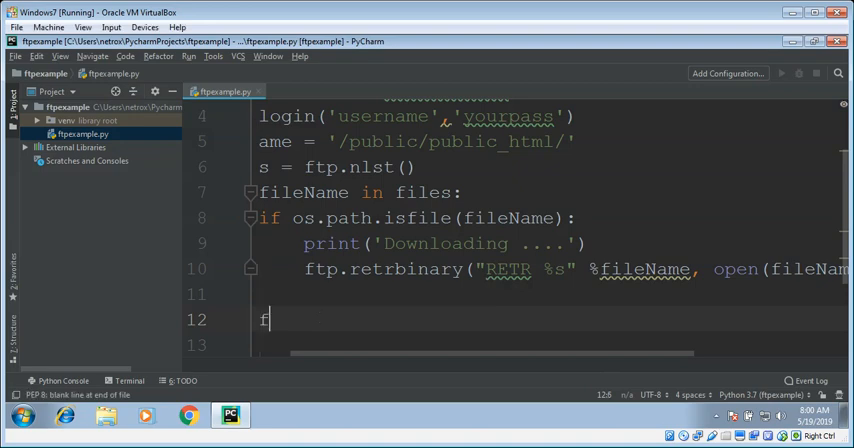
text(tp.close()
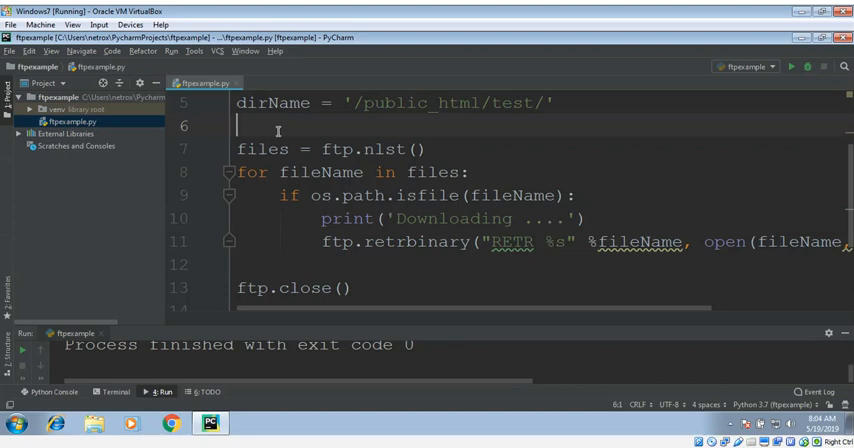
Step: Insert ftp.cwd(dirName) after the dirName line to change into the remote folder
text(ftp)
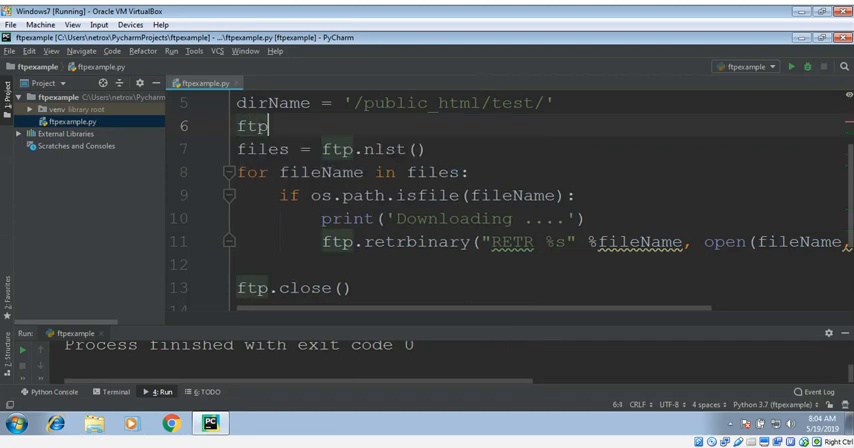
text(.)
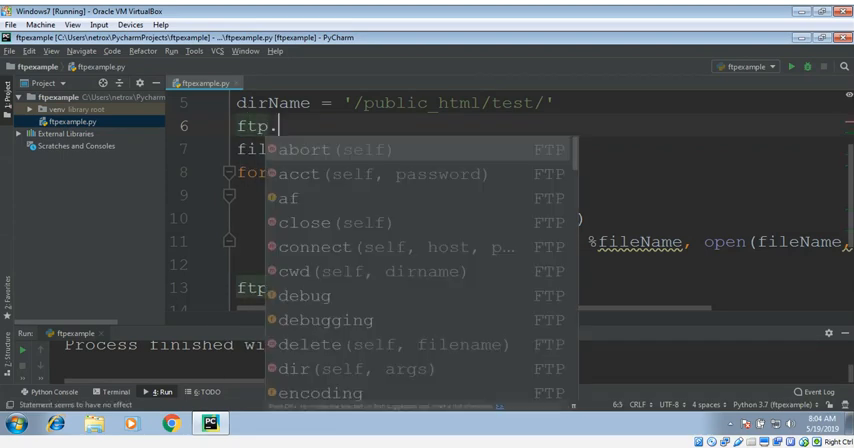
text(cwd)
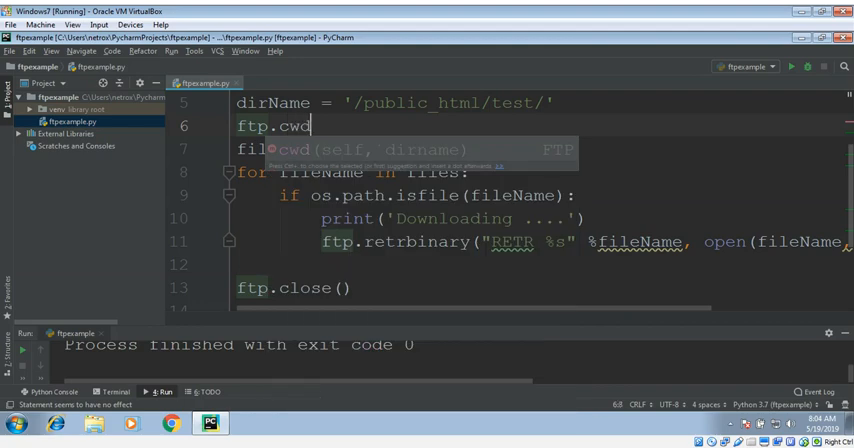
key(Enter)
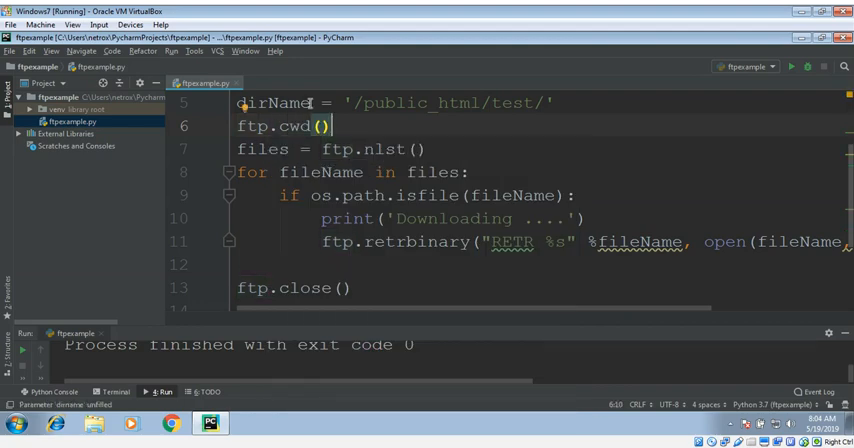
double_click(276, 102)
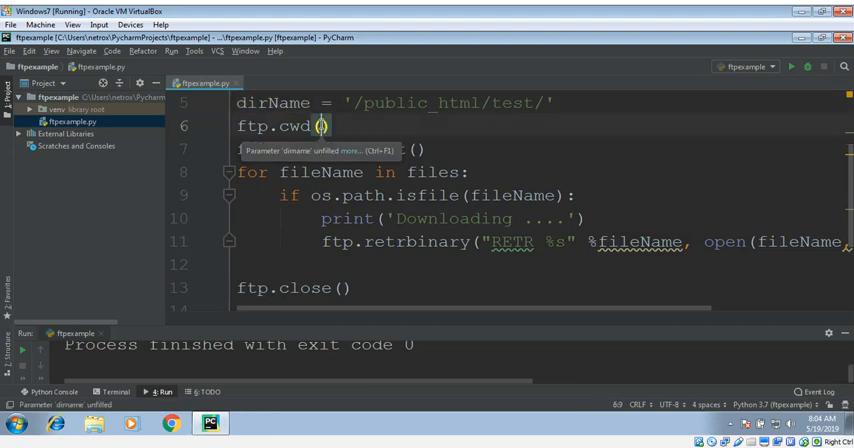
text(dirName)
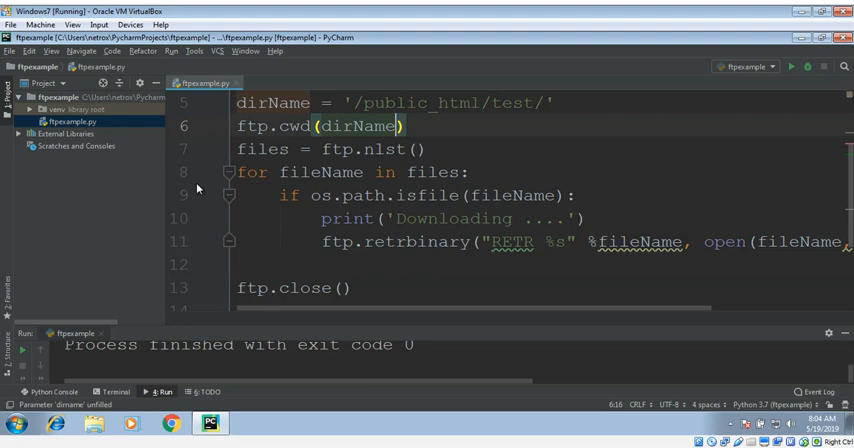
mouse_move(120, 186)
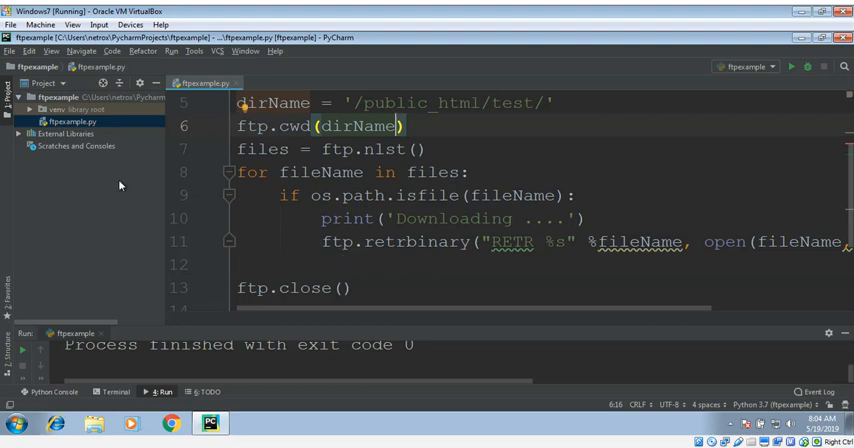
Step: Run ftpexample.py from the Project panel context menu
right_click(68, 120)
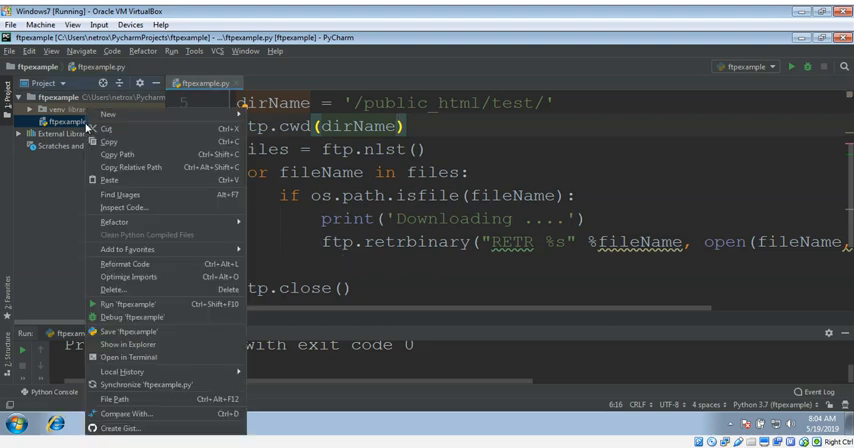
mouse_move(128, 304)
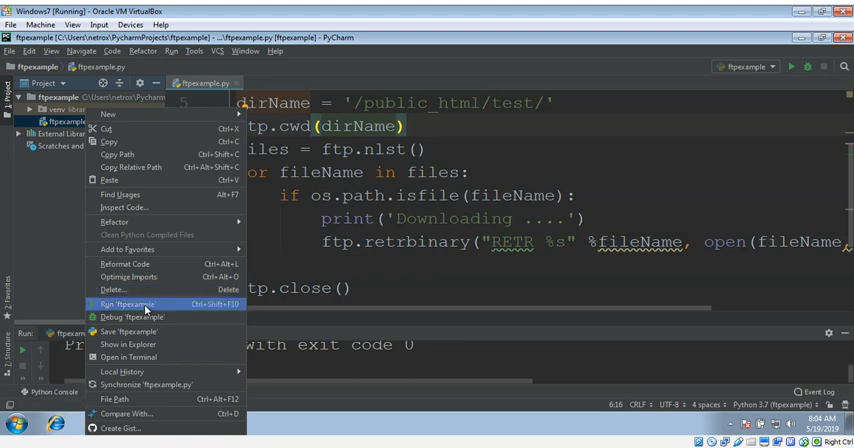
click(126, 304)
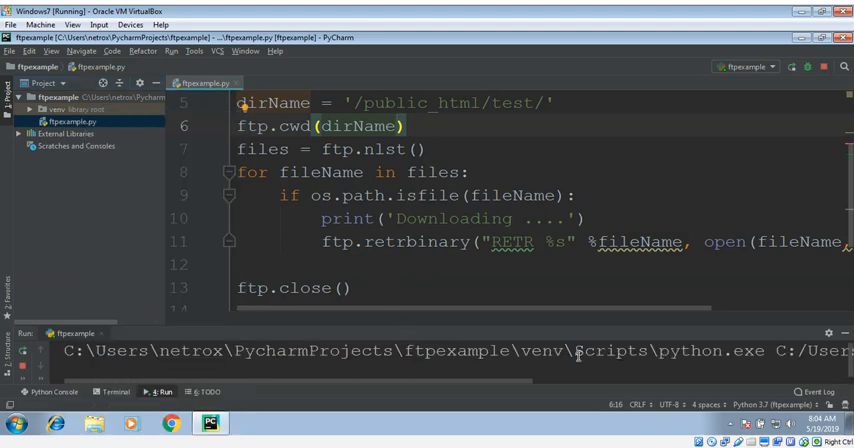